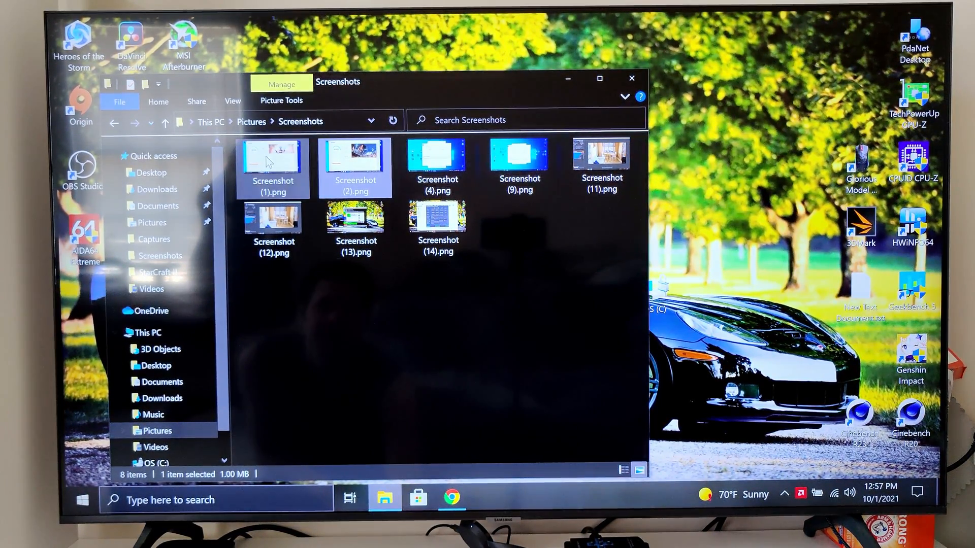
- Open the 10 761 Time Spy screenshot in Photos, then show the 11 507 online result
{"action": "double_click", "coordinate": [273, 155]}
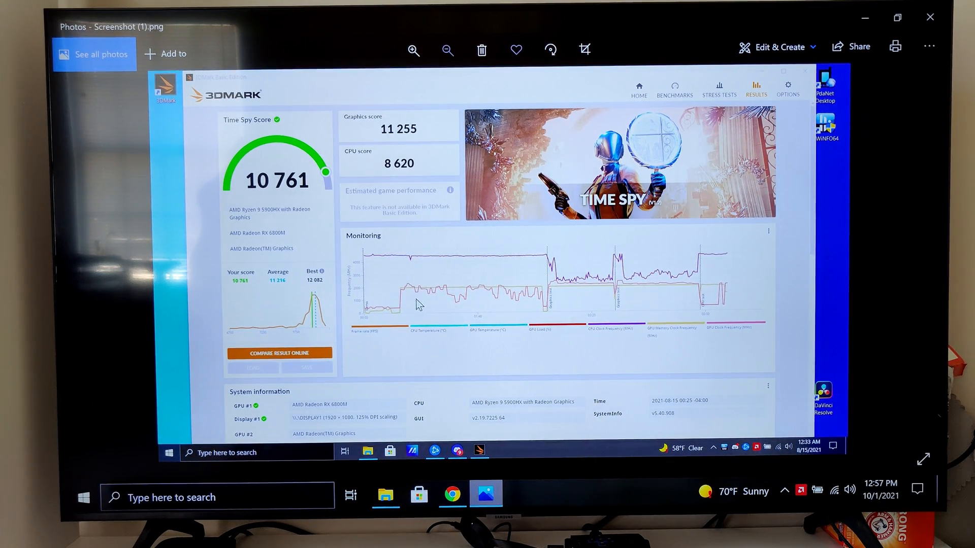
{"action": "left_click", "coordinate": [452, 497]}
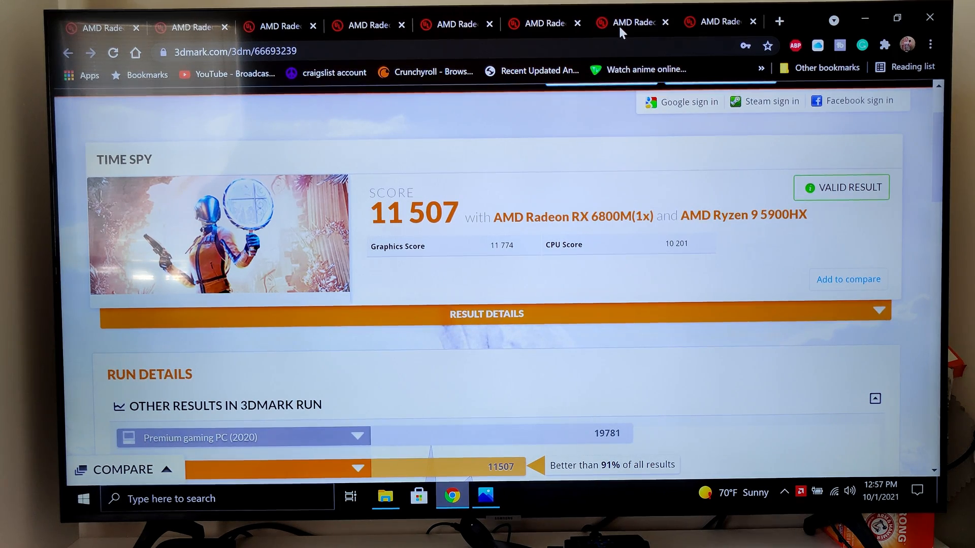
- Switch to the browser showing the valid 3DMark Fire Strike result of 25 773
{"action": "left_click", "coordinate": [485, 495]}
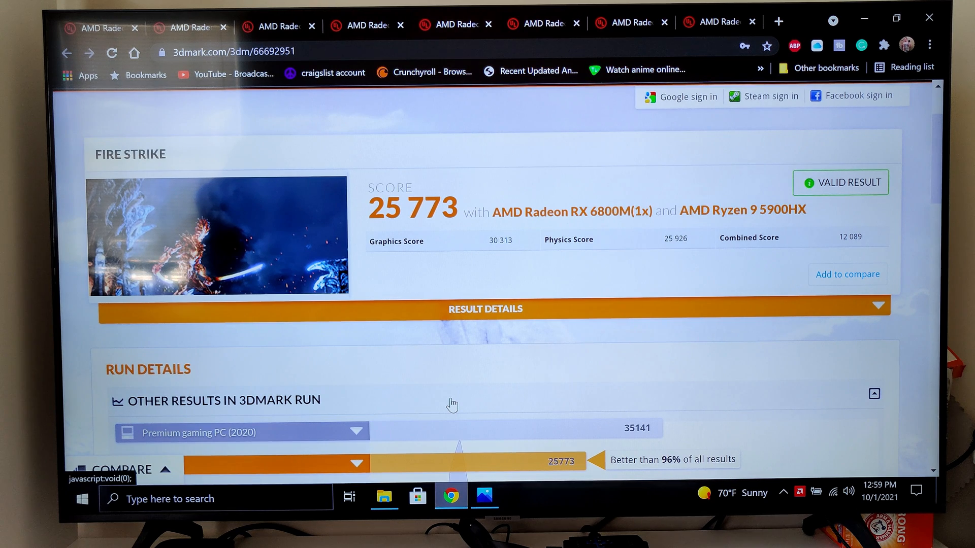
{"action": "mouse_move", "coordinate": [452, 232]}
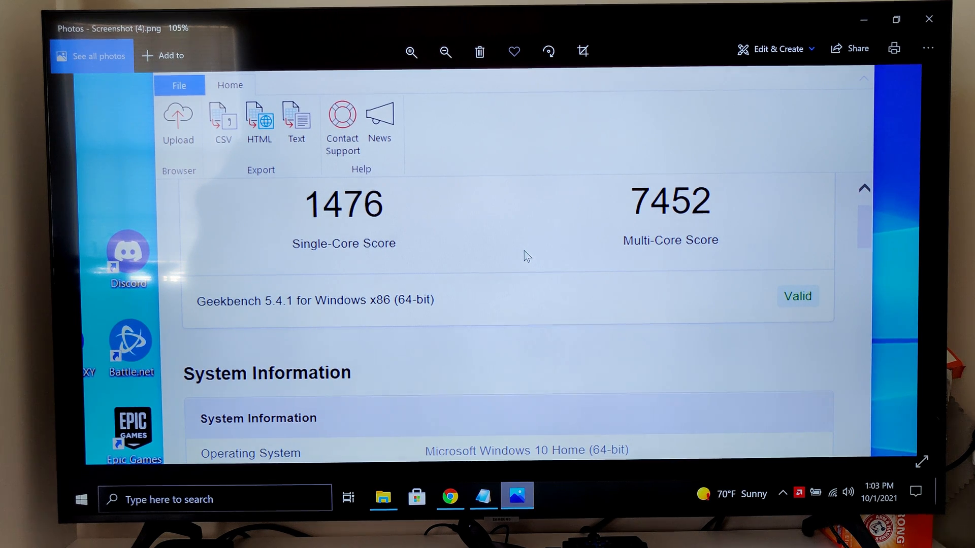
- Switch to the ROG Strix G513QY Geekbench page (1544 single-core, 8754 multi-core)
{"action": "left_click", "coordinate": [449, 497]}
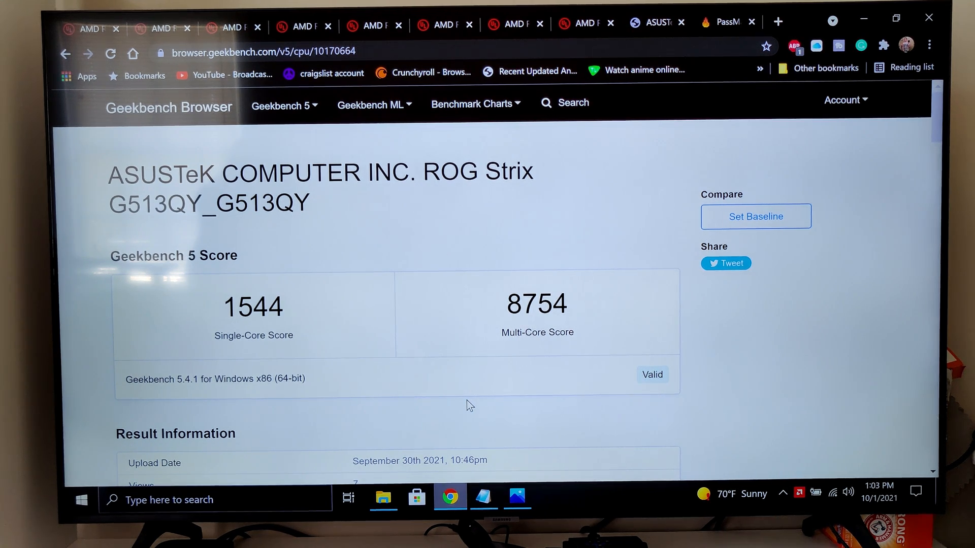
- Bring up Screenshot (11).png in Photos, showing Cinebench R20 5355 and 571 pts
{"action": "left_click", "coordinate": [518, 496]}
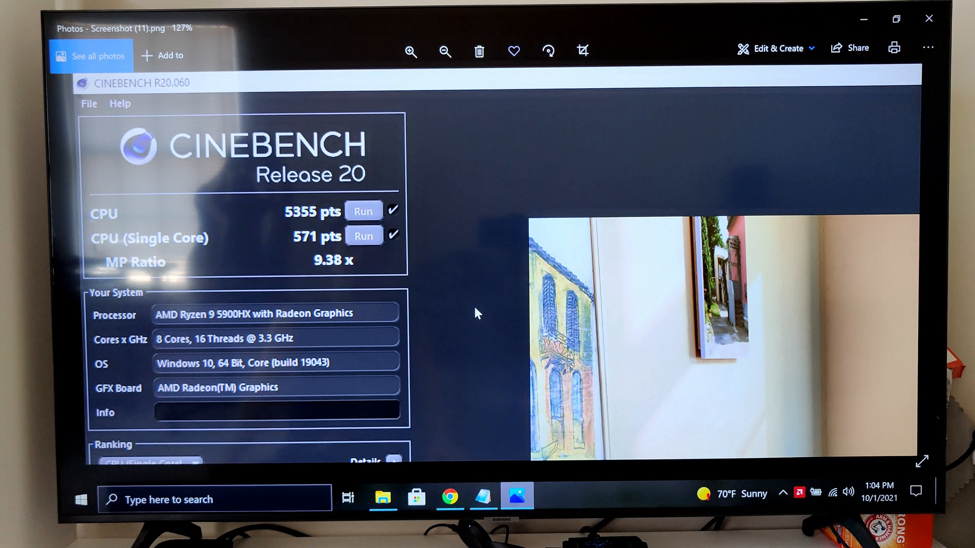
{"action": "mouse_move", "coordinate": [453, 302]}
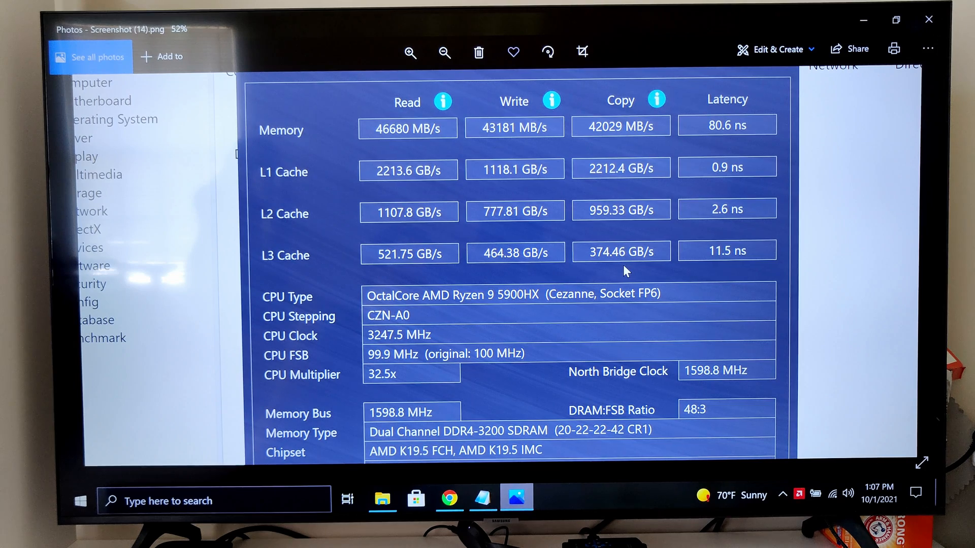
- Switch to Chrome showing the Fire Strike Ultra result of 7 992
{"action": "left_click", "coordinate": [449, 498]}
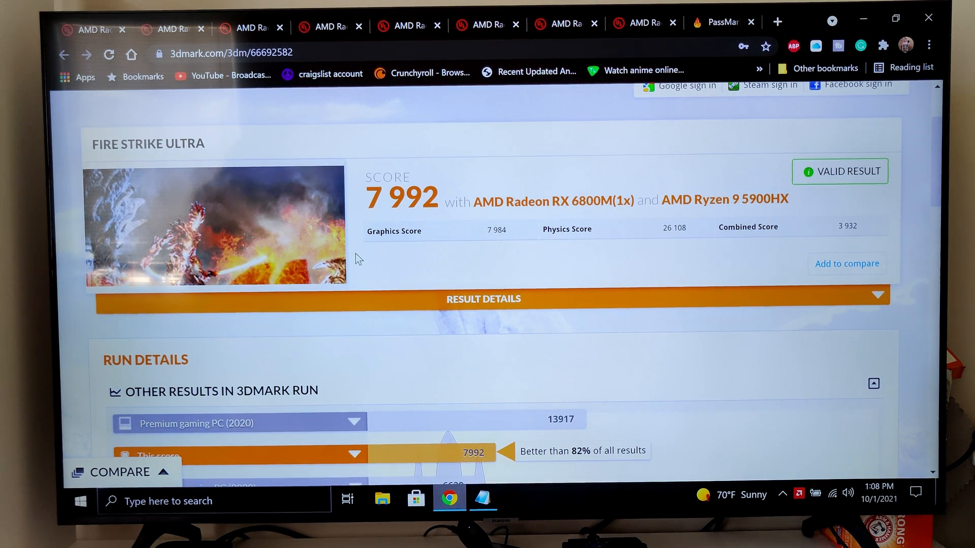
{"action": "mouse_move", "coordinate": [367, 164]}
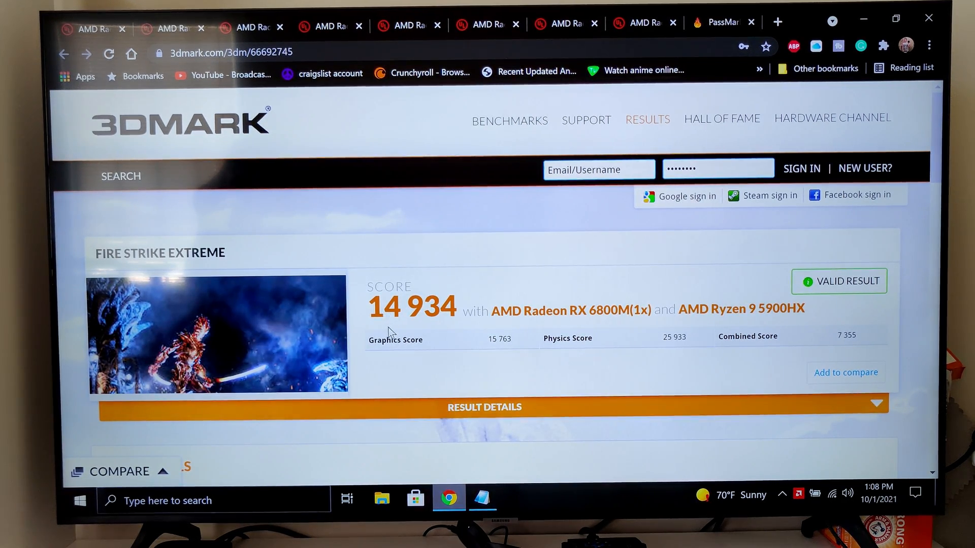
{"action": "mouse_move", "coordinate": [432, 326]}
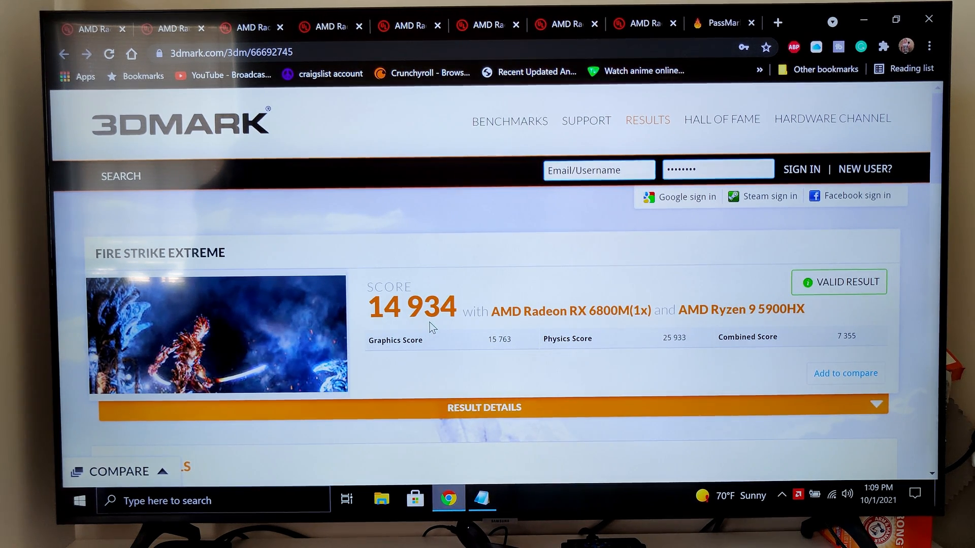
{"action": "mouse_move", "coordinate": [283, 175]}
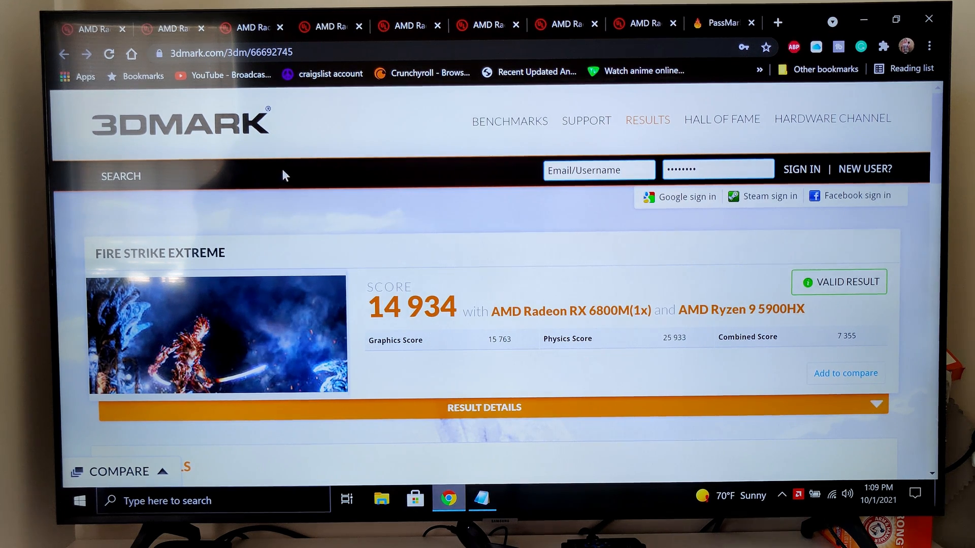